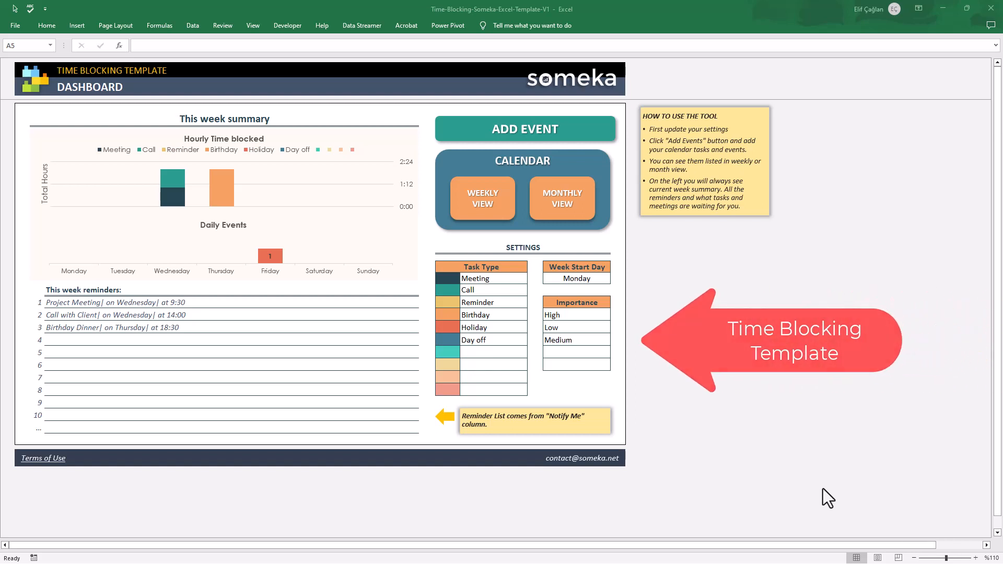
pyautogui.moveTo(256, 189)
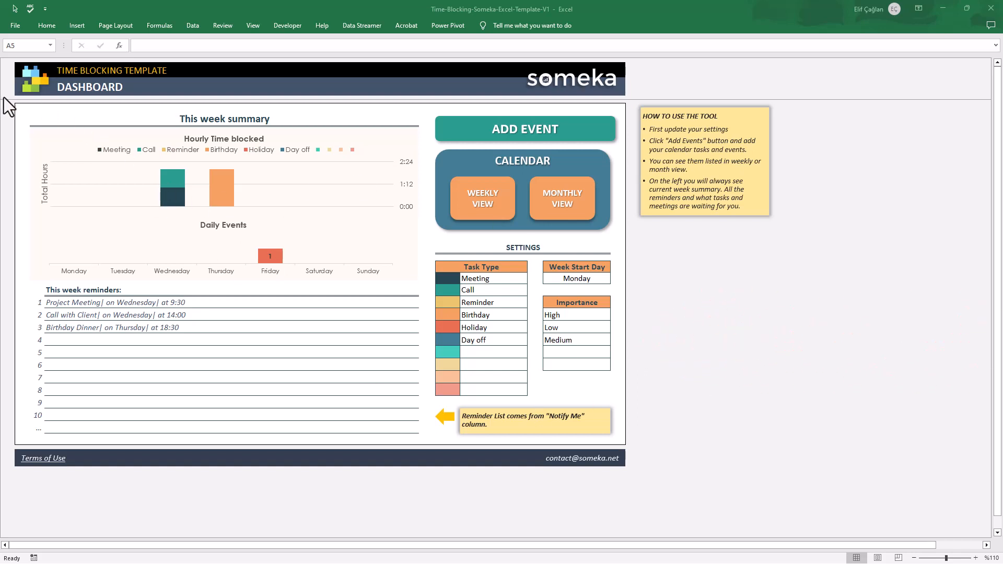
pyautogui.moveTo(10, 104)
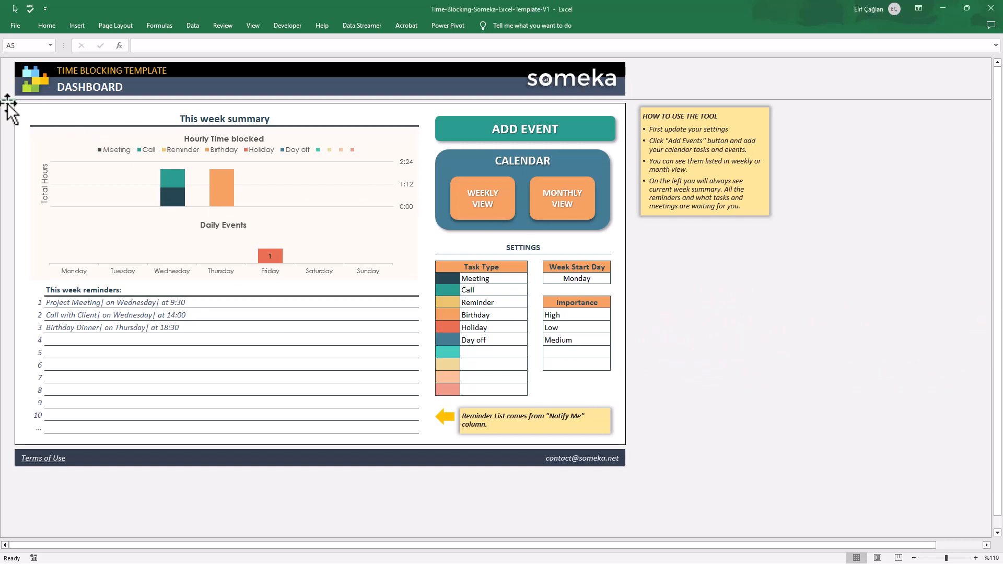
pyautogui.moveTo(250, 121)
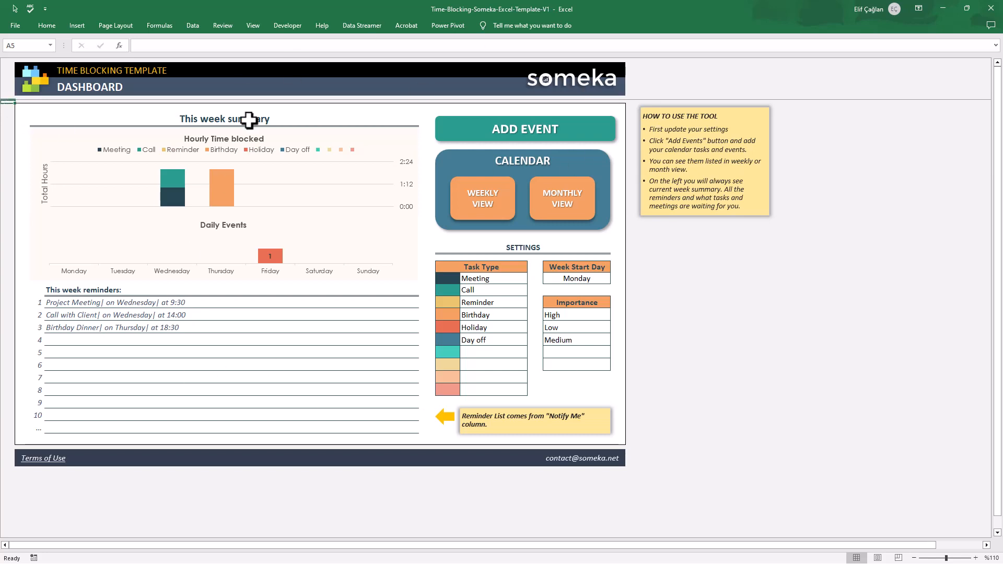
# Preview the events list and monthly calendar, then return to the dashboard.
pyautogui.click(524, 128)
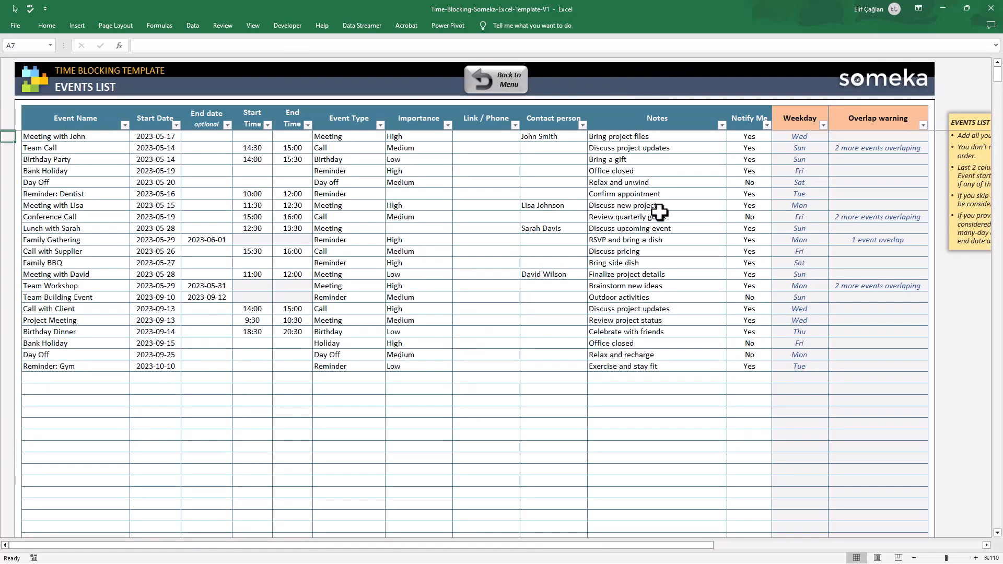
pyautogui.click(495, 80)
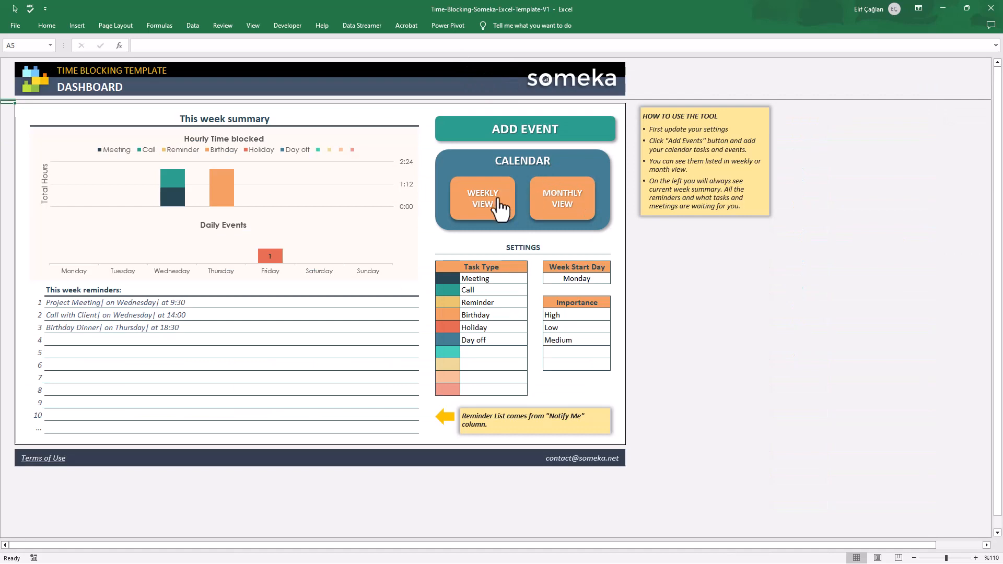
pyautogui.click(482, 198)
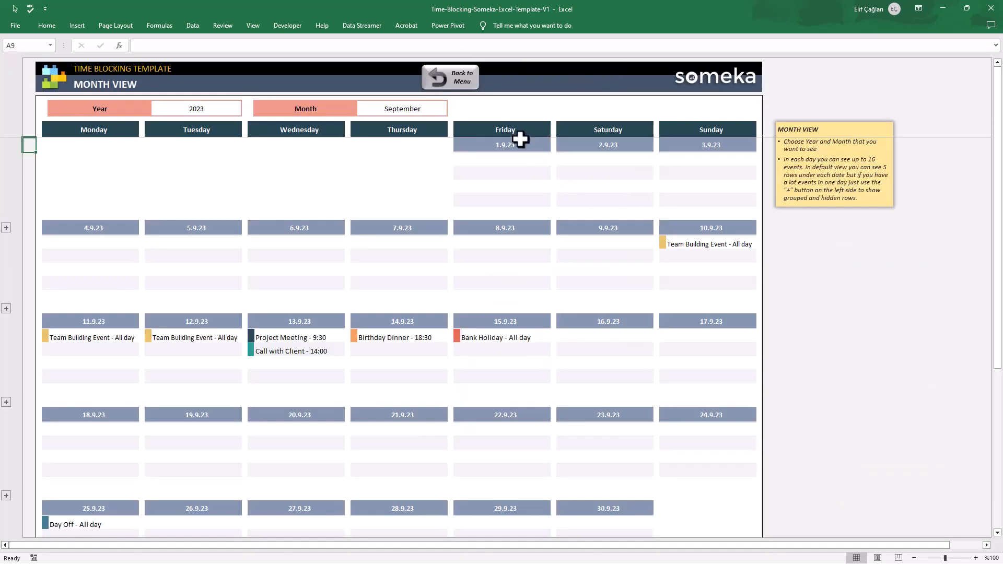
pyautogui.click(450, 77)
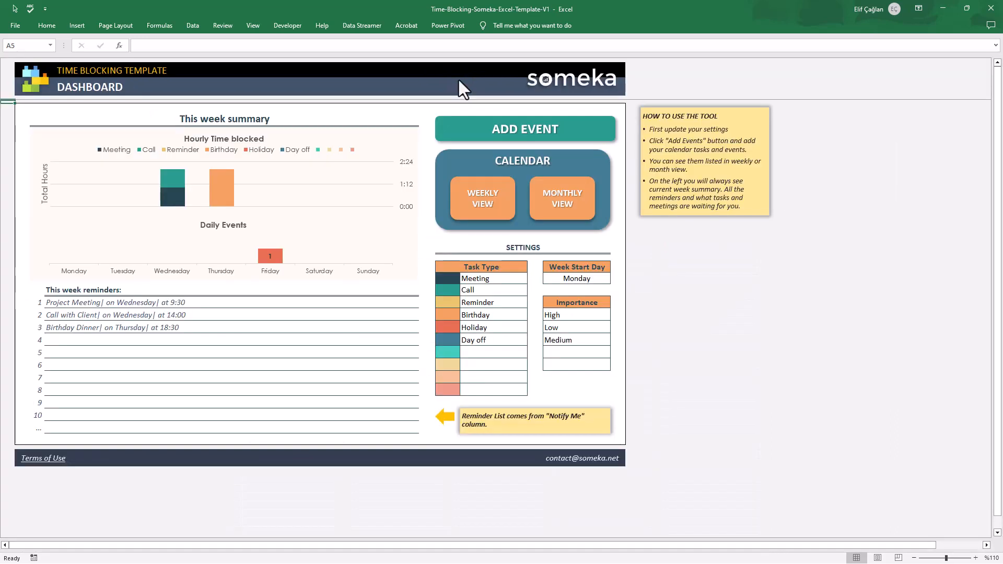
pyautogui.moveTo(114, 254)
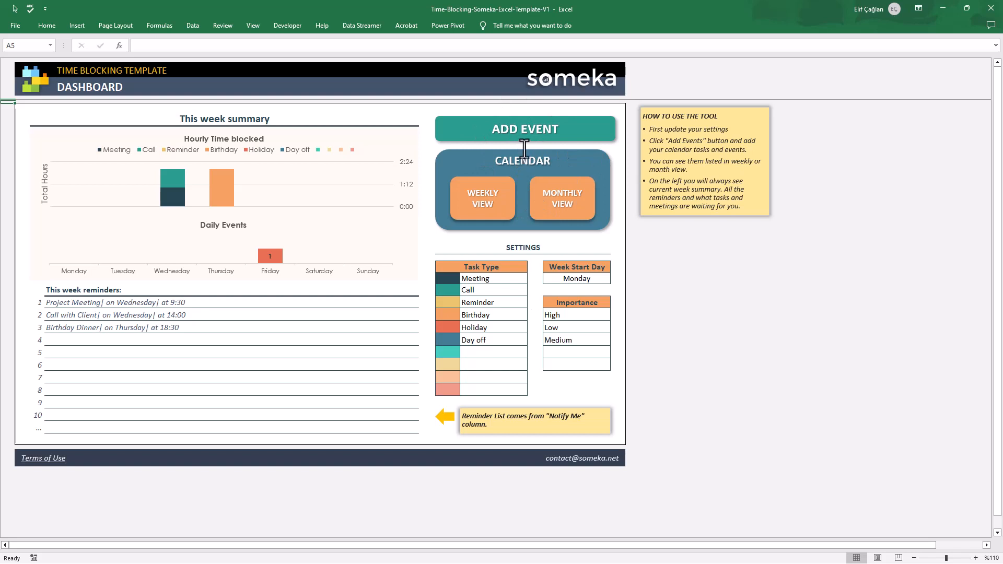
pyautogui.moveTo(496, 244)
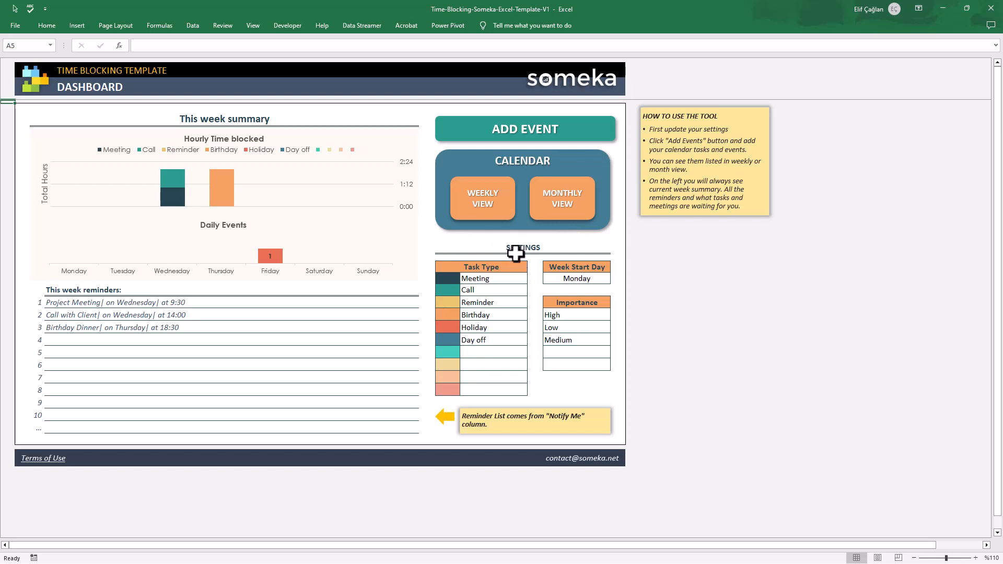
# Add 'Family' task type and 'Extreme' importance, and set the week start to Monday.
pyautogui.click(503, 351)
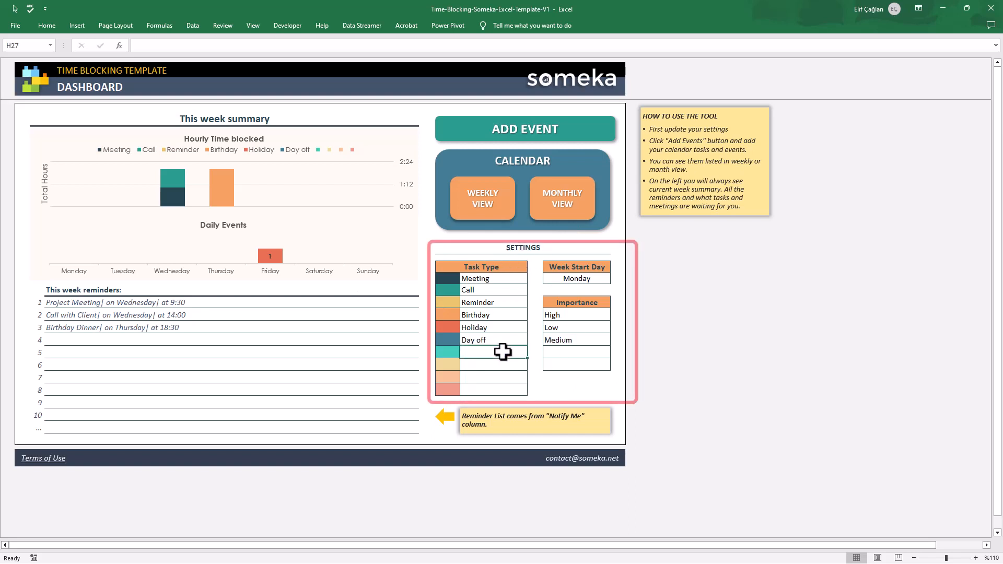
pyautogui.write('Family')
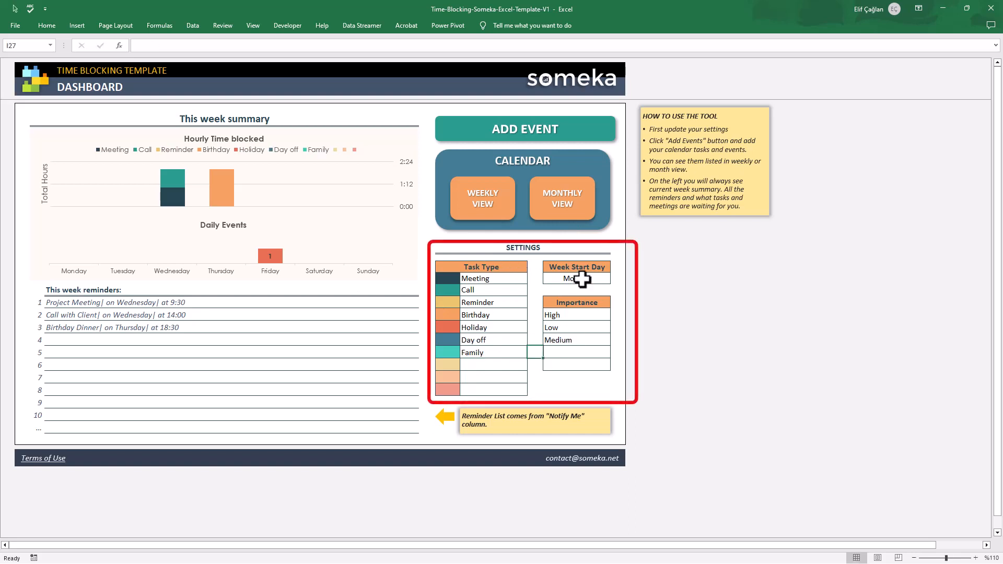
pyautogui.write('Extreme')
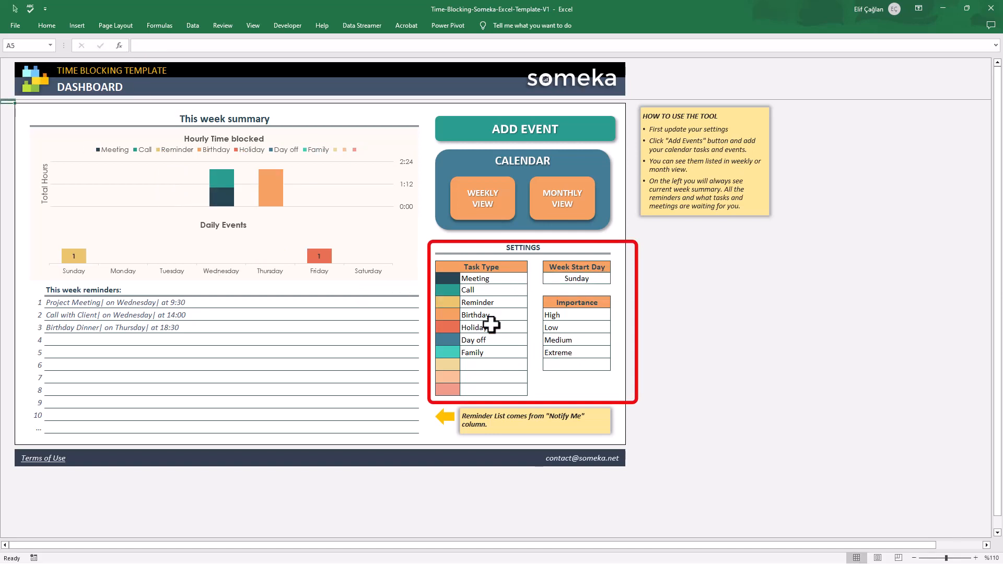
pyautogui.moveTo(572, 327)
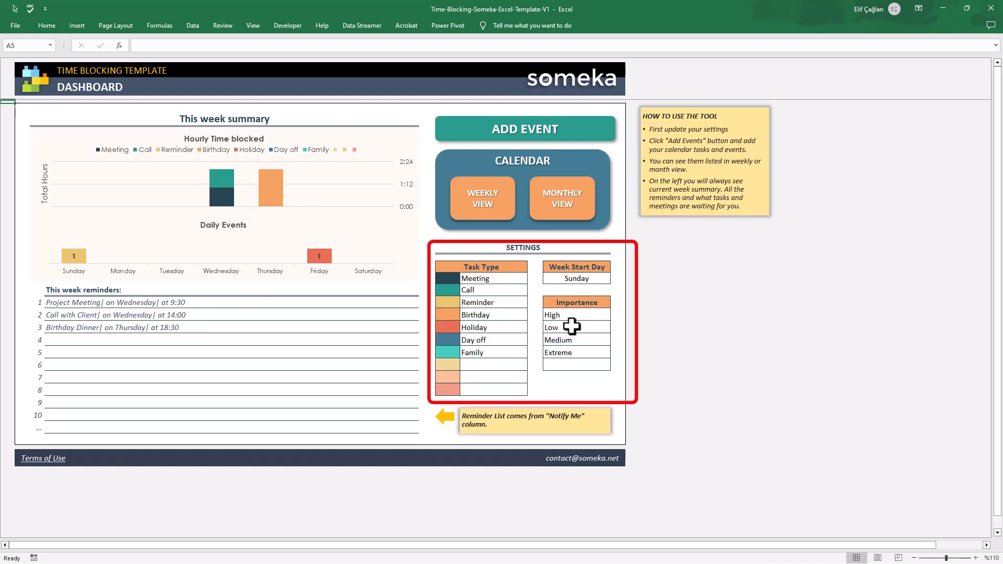
pyautogui.click(577, 279)
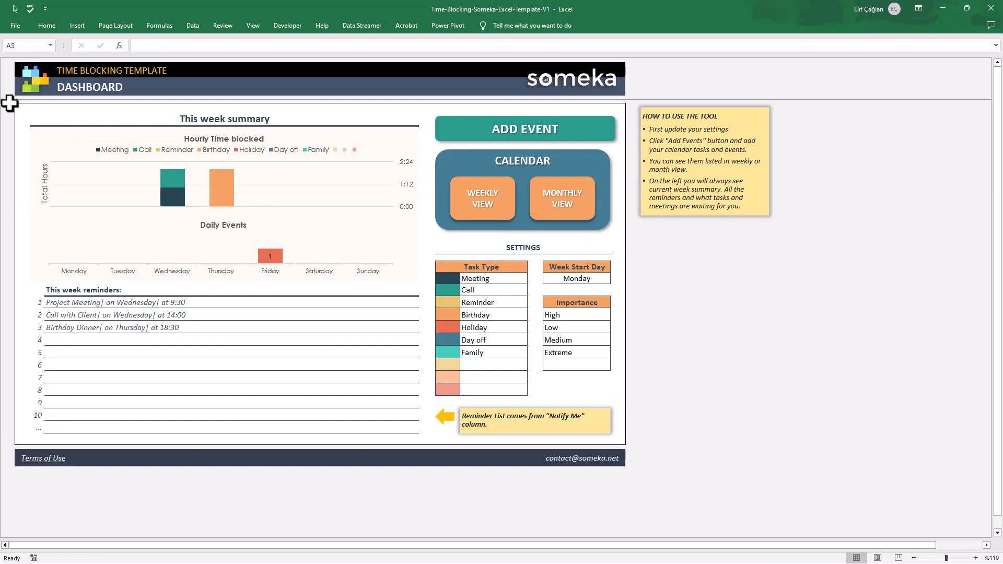
# Open the Events List and highlight its Event Type, Importance and End date headings.
pyautogui.click(525, 129)
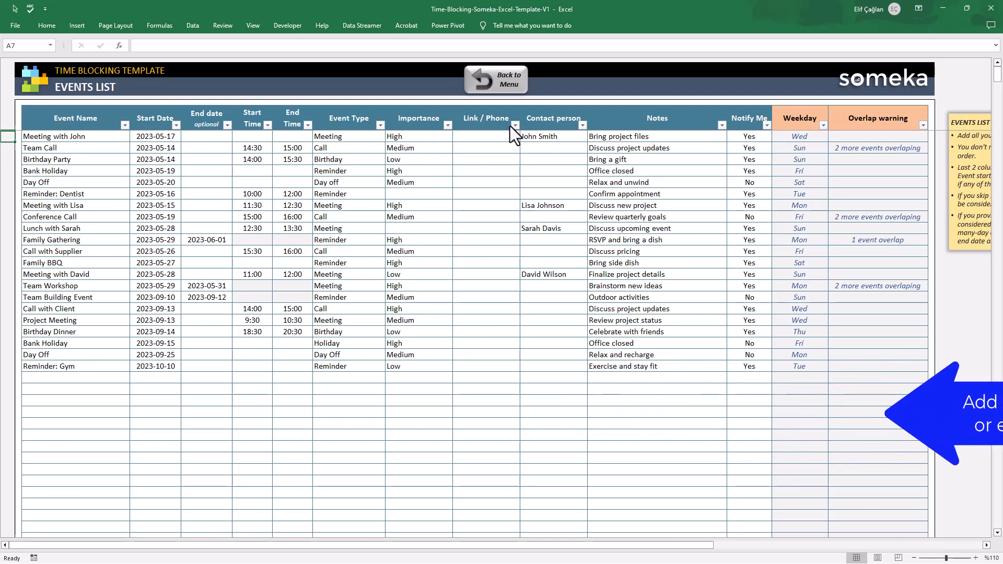
pyautogui.click(75, 117)
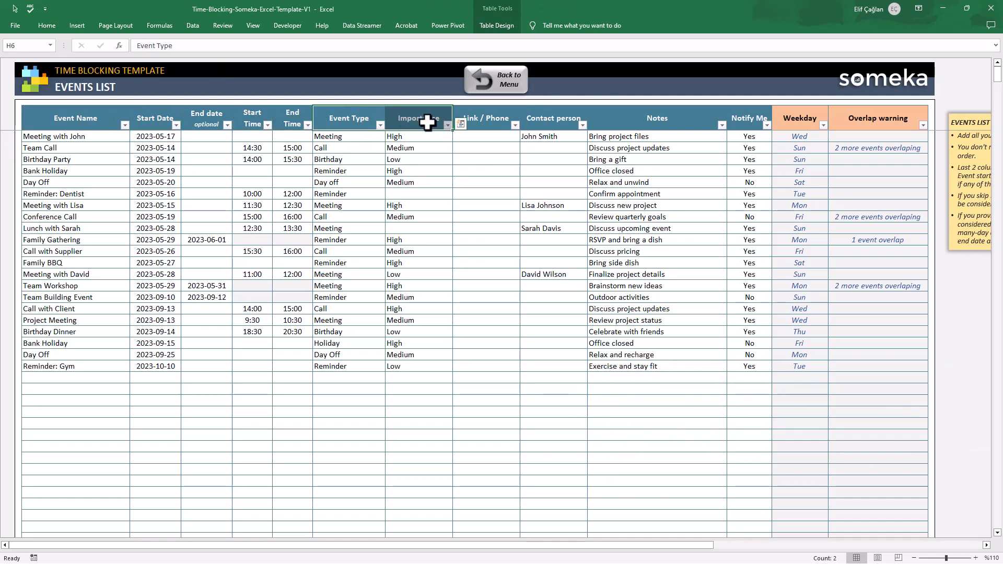
pyautogui.click(418, 118)
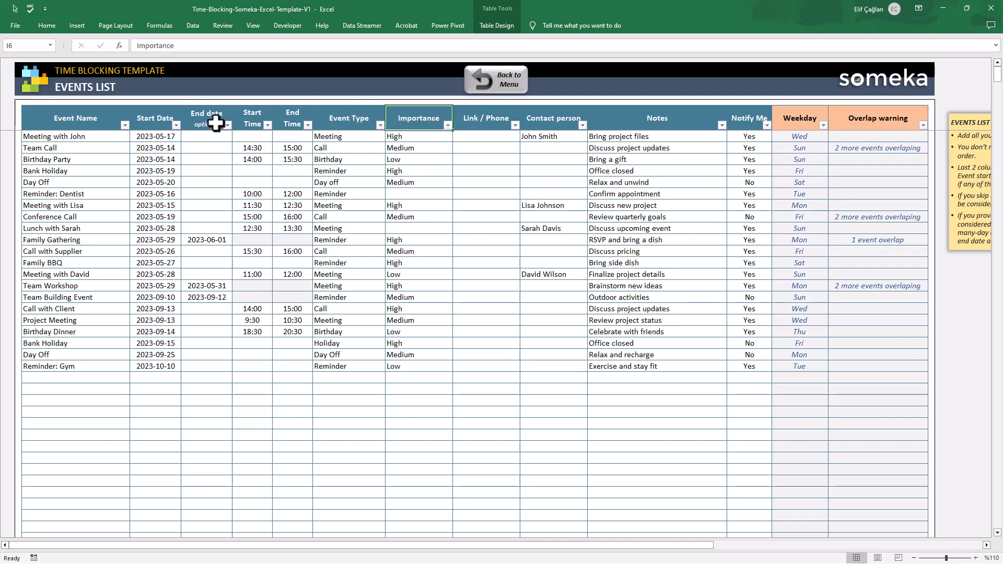
pyautogui.click(206, 117)
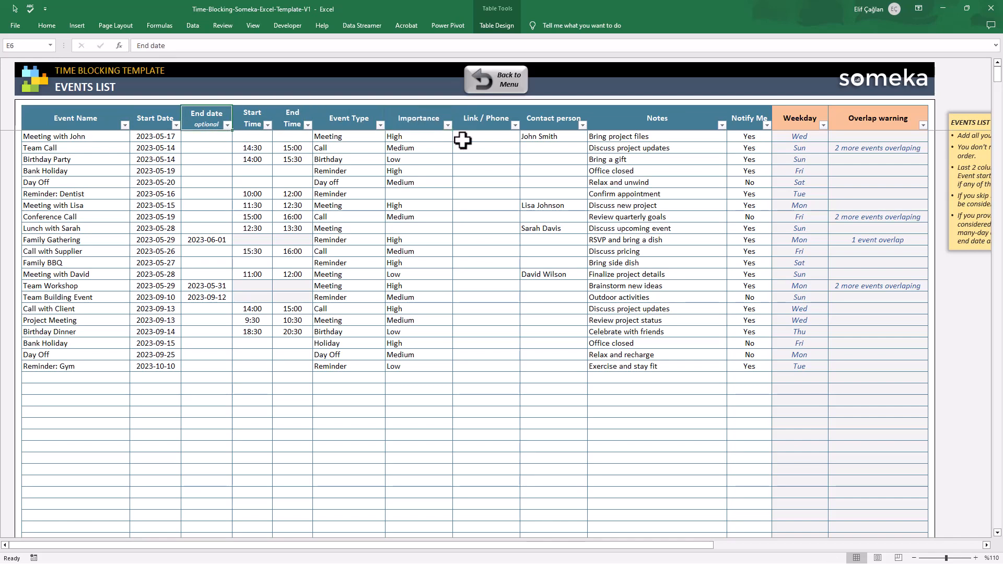
pyautogui.click(553, 118)
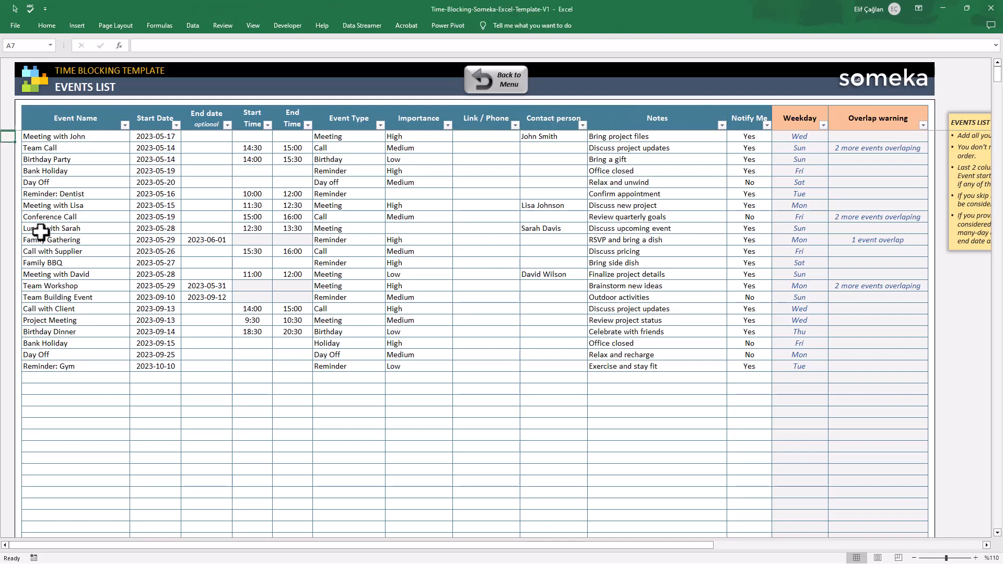
# Enter the new event details, including date 14.09. and note 'You have to prepare.'.
pyautogui.write('14.09.')
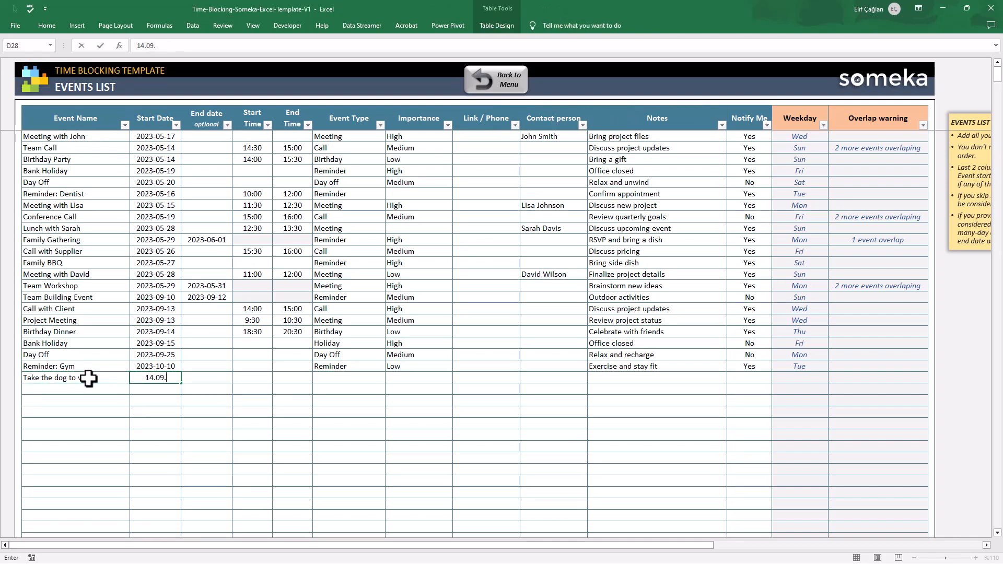
pyautogui.click(388, 378)
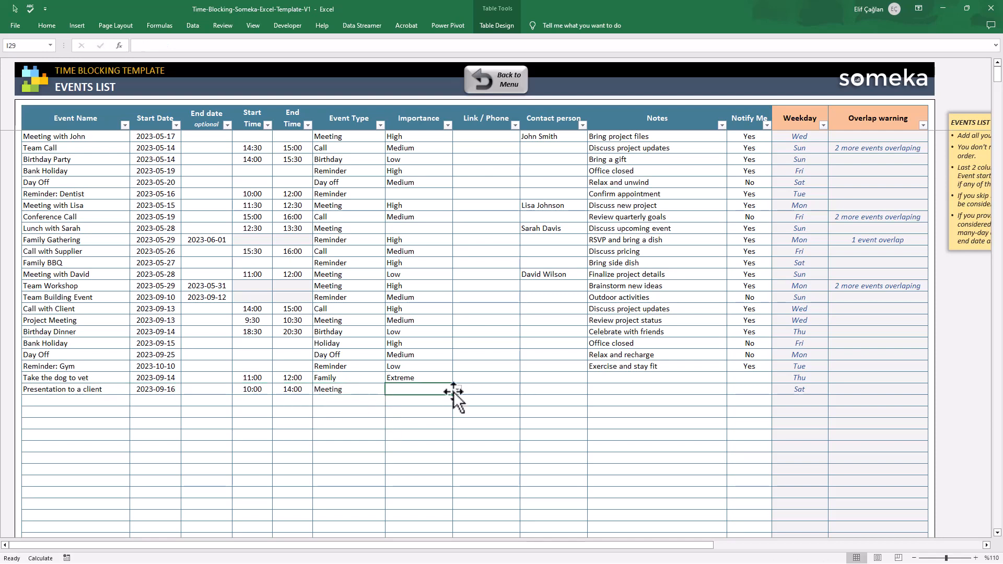
pyautogui.write('You have to prepare.')
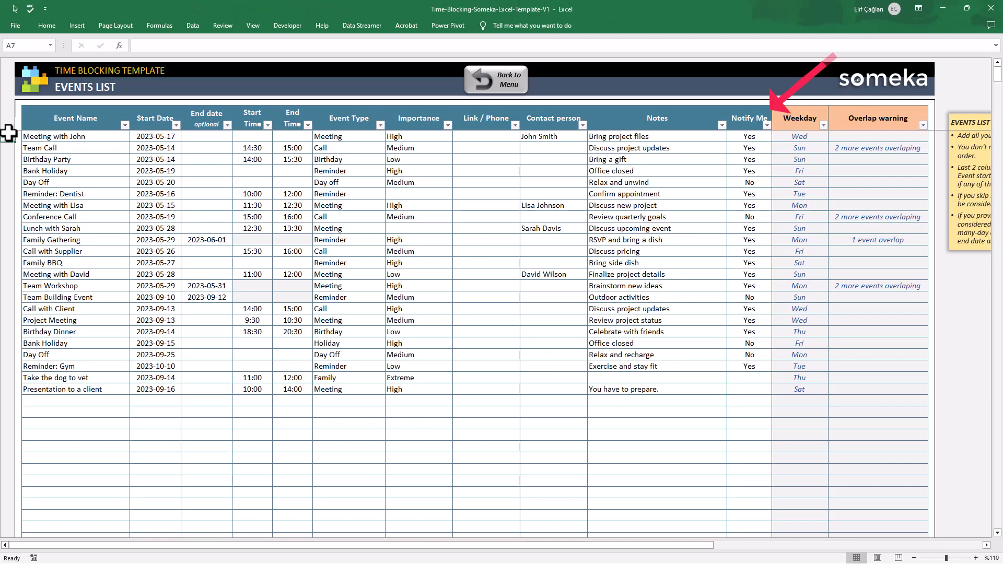
# Set Notify Me to Yes for the client presentation.
pyautogui.click(749, 118)
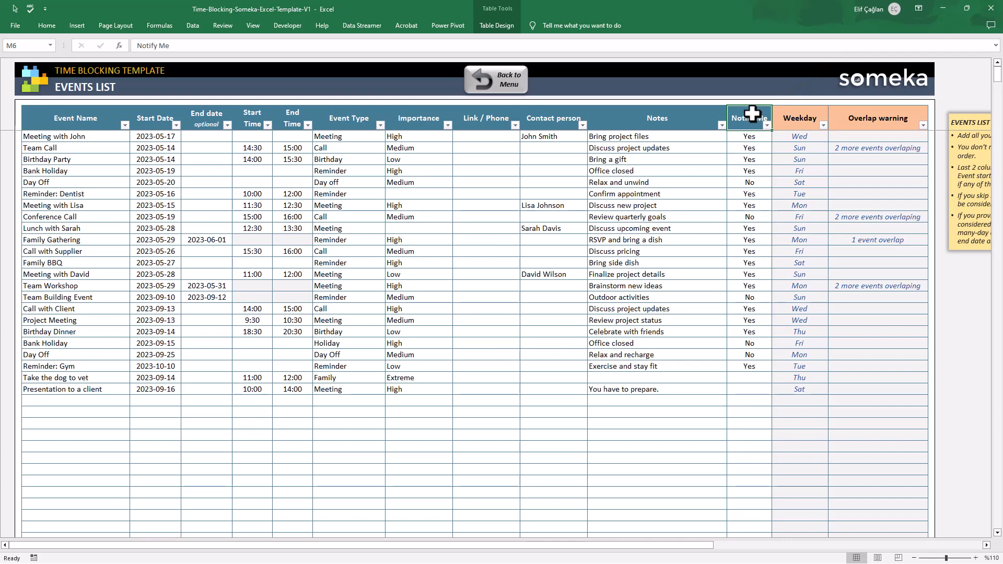
pyautogui.click(749, 389)
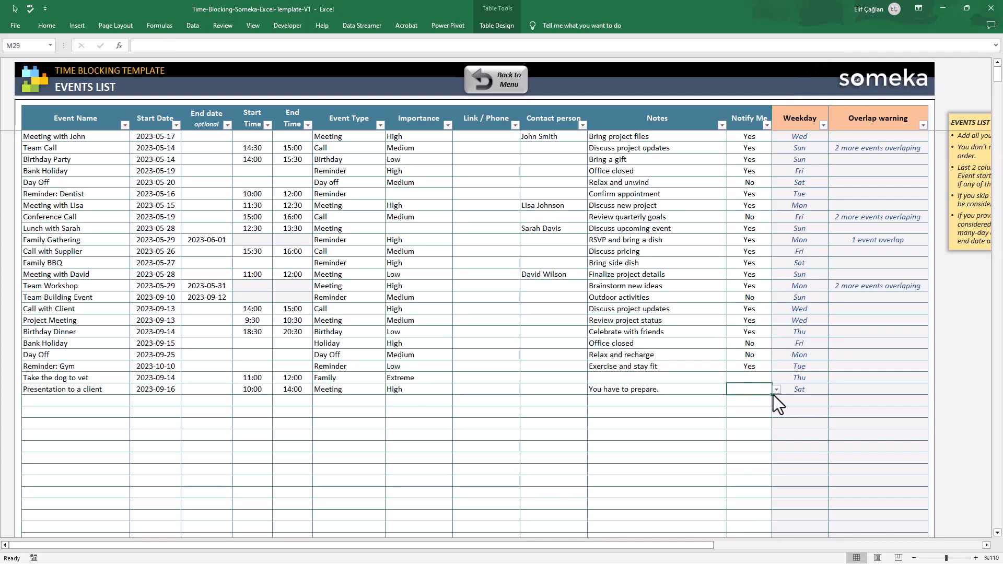
pyautogui.click(776, 389)
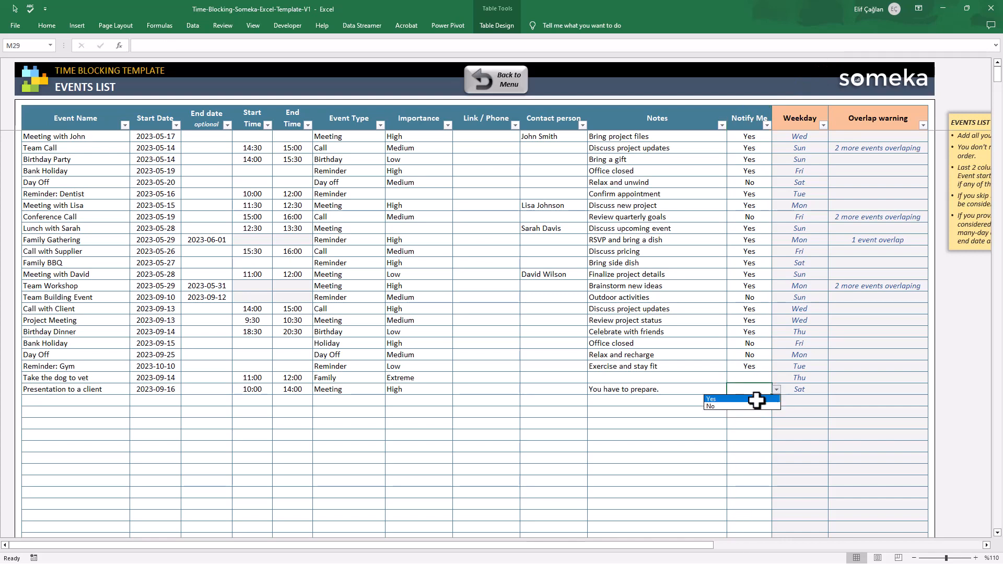
pyautogui.click(711, 399)
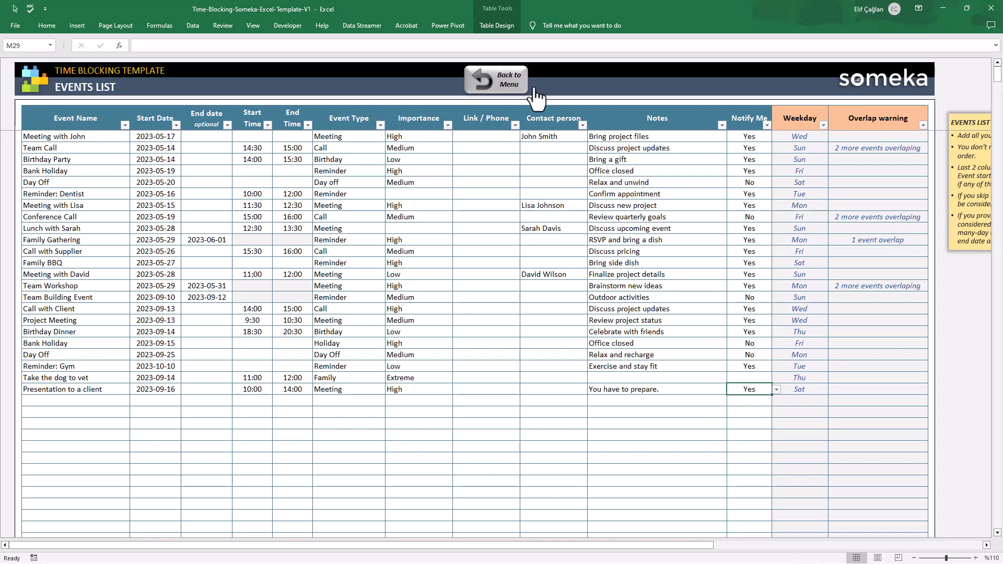
pyautogui.click(495, 80)
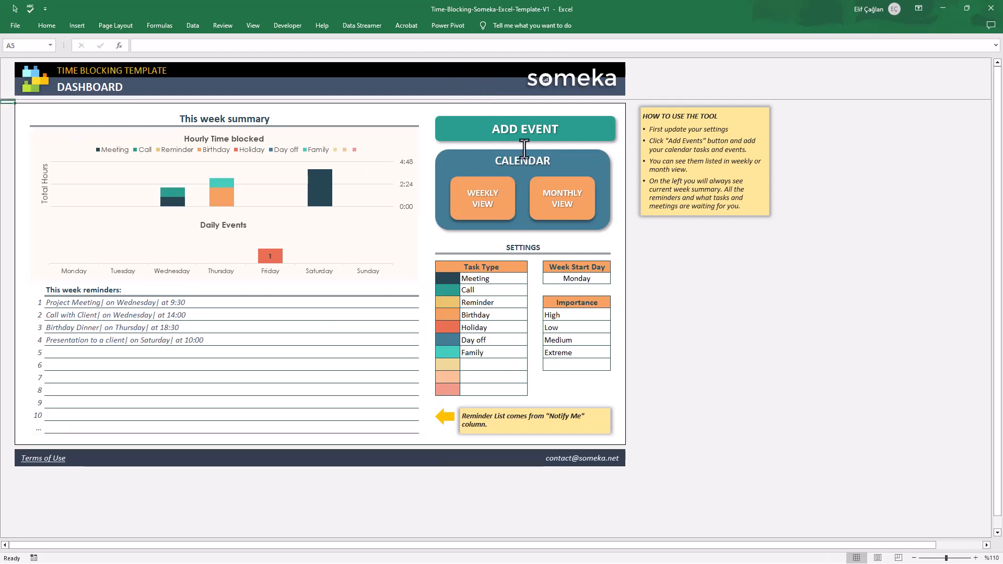
pyautogui.click(525, 129)
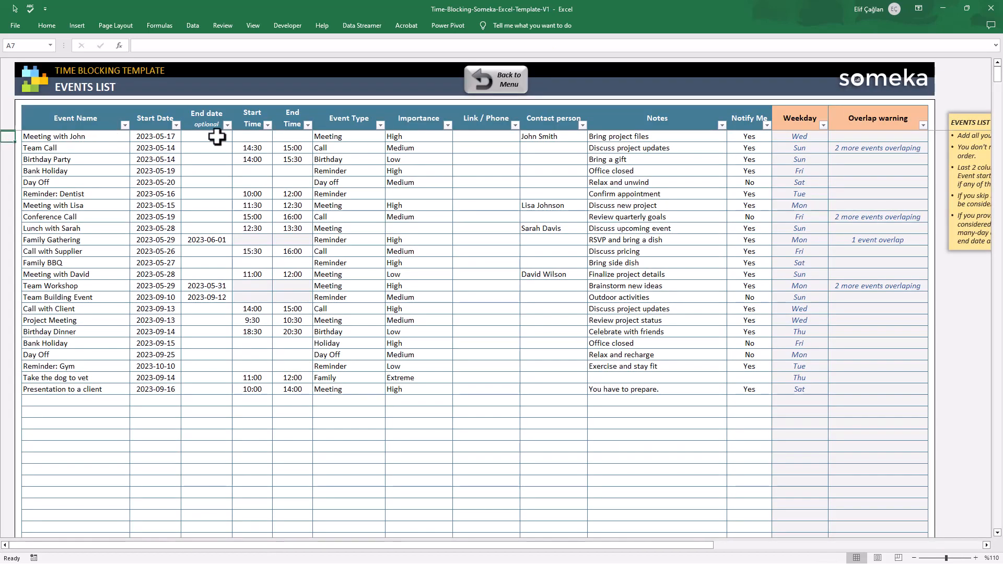
pyautogui.click(252, 117)
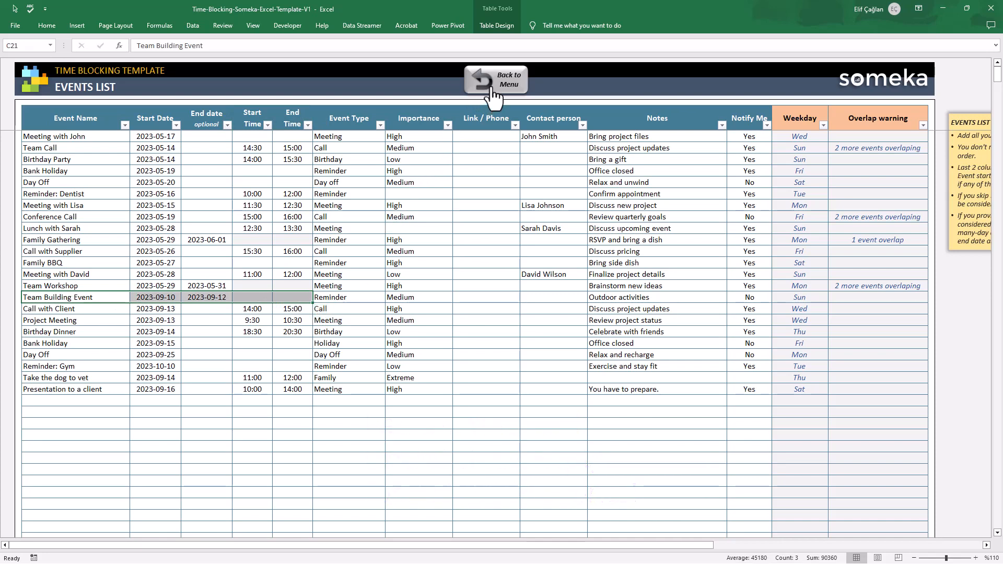
pyautogui.click(496, 79)
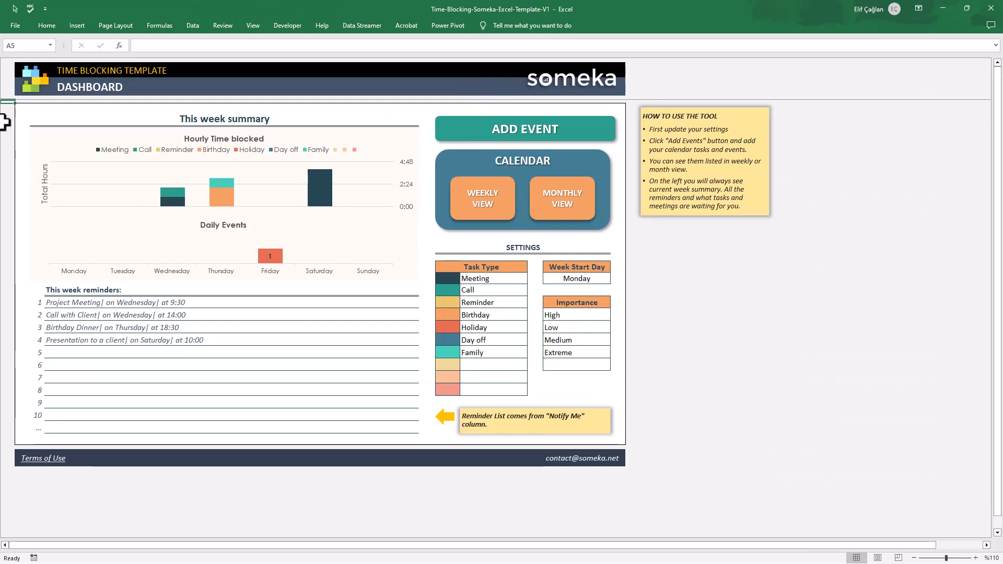
# Open the Weekly View, switch to week 20, then return to this week.
pyautogui.click(482, 199)
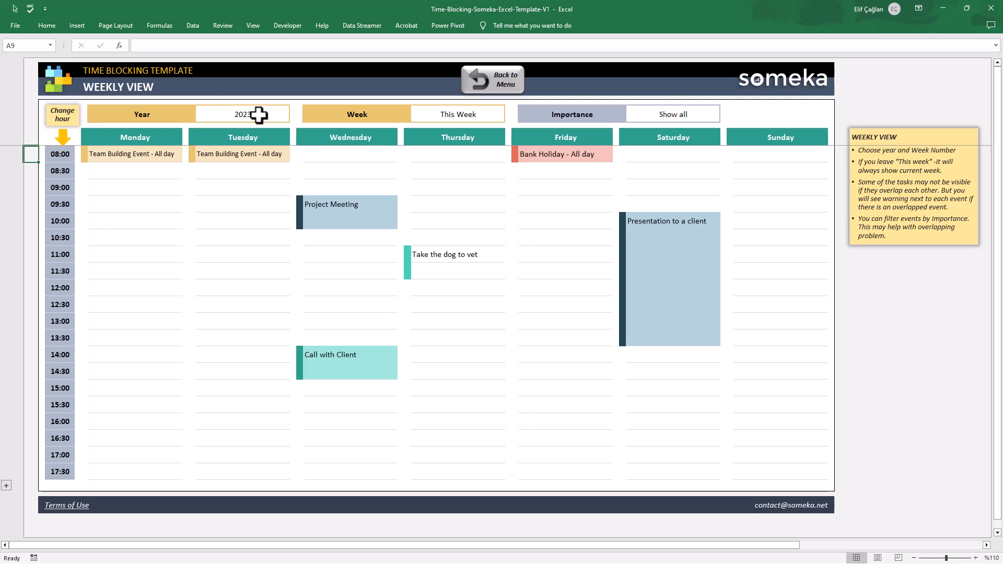
pyautogui.click(241, 114)
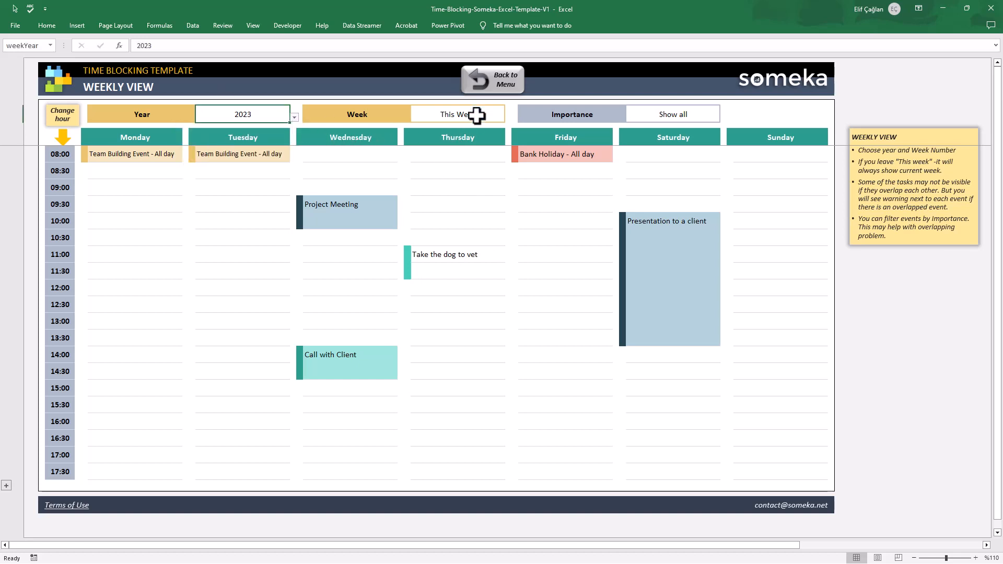
pyautogui.click(457, 114)
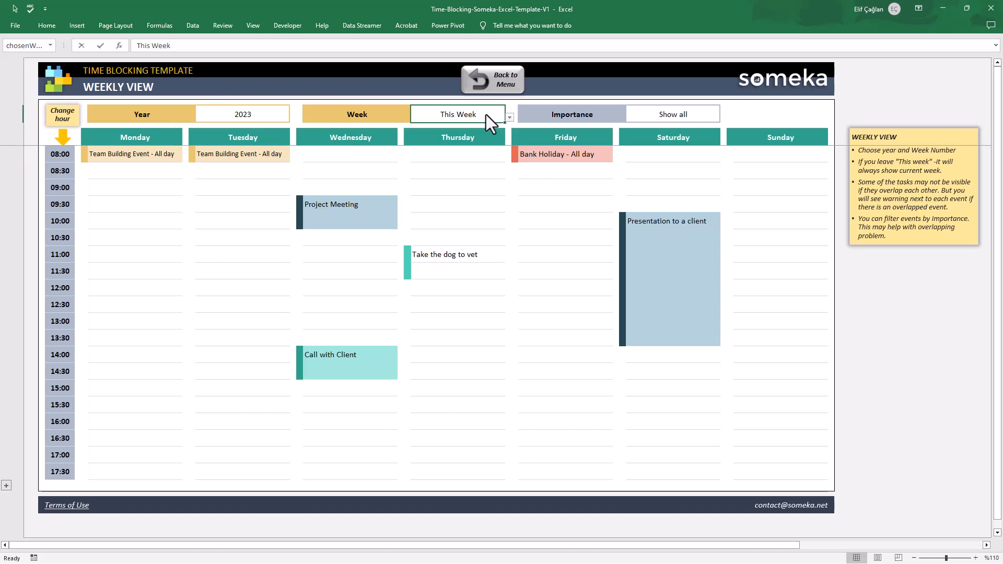
pyautogui.write('20')
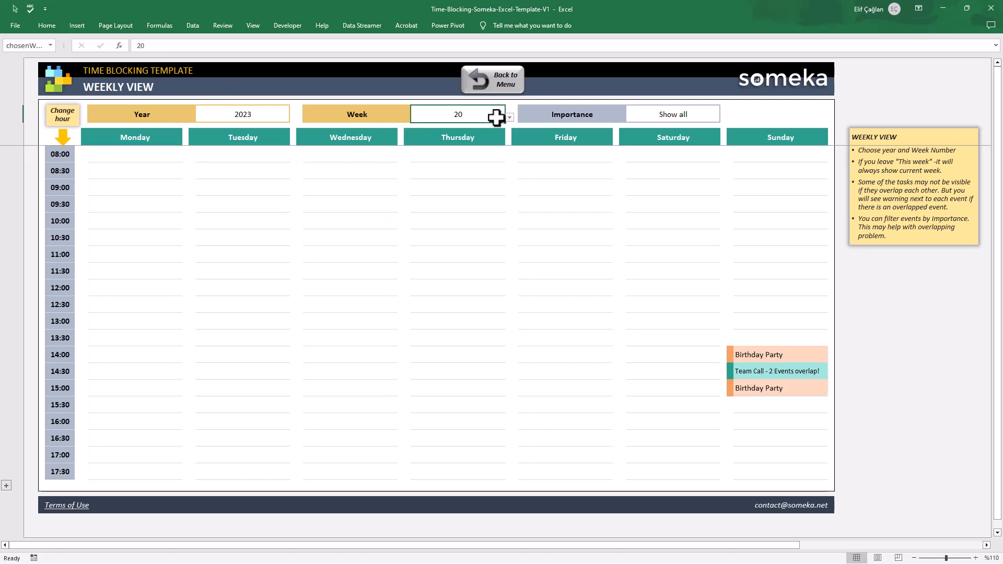
pyautogui.click(512, 115)
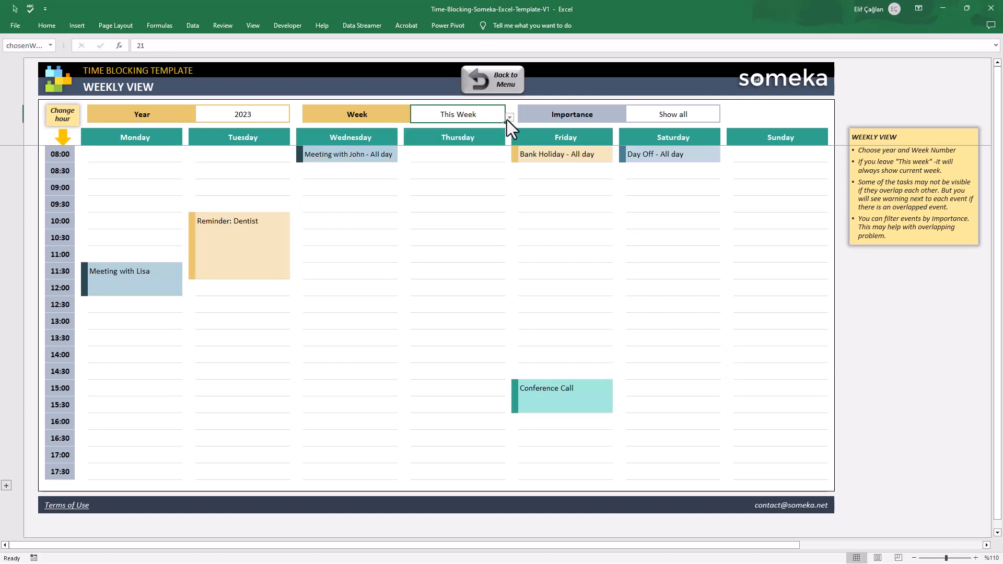
pyautogui.click(509, 114)
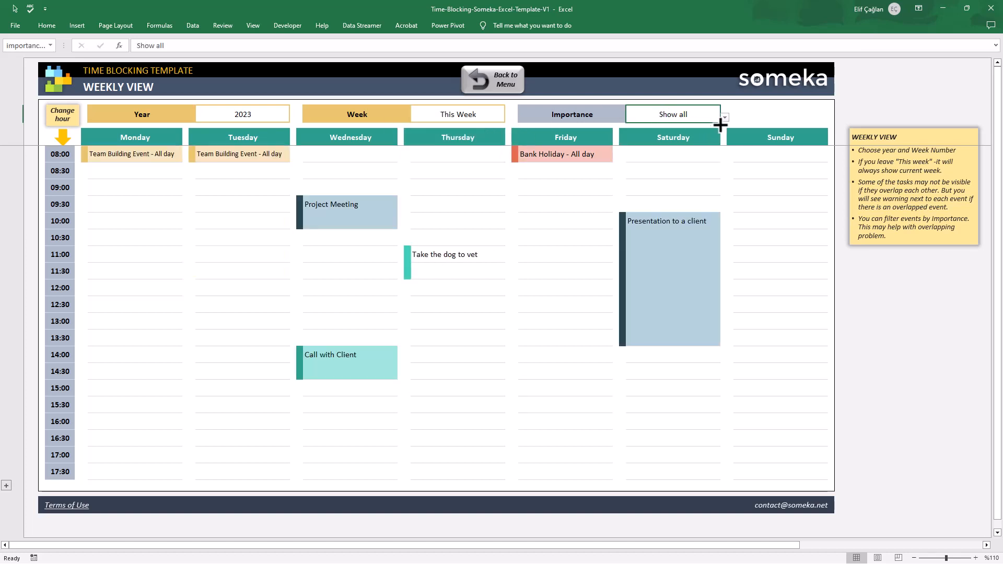
# Filter events by one importance level, then reset the filter to Show all.
pyautogui.click(725, 114)
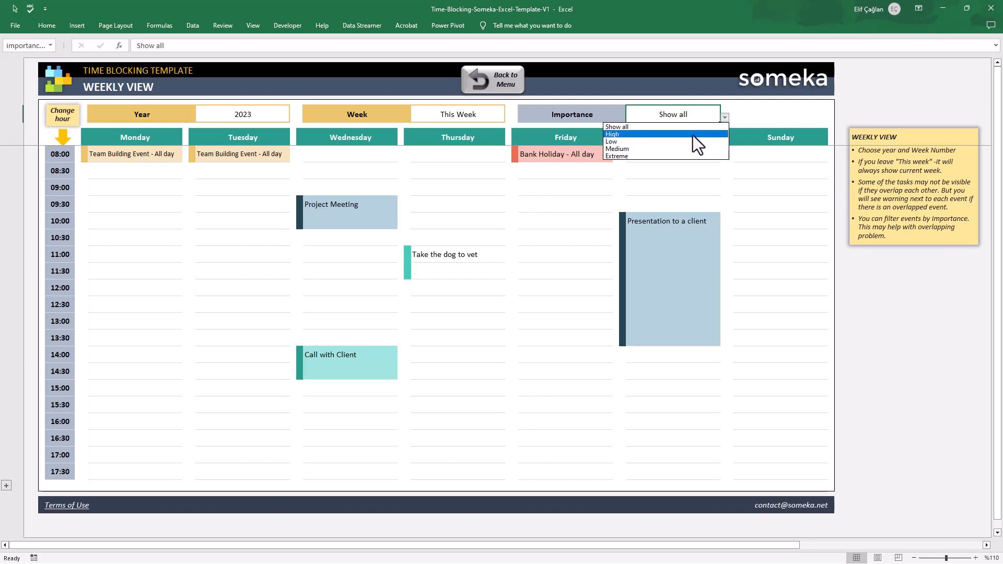
pyautogui.click(612, 134)
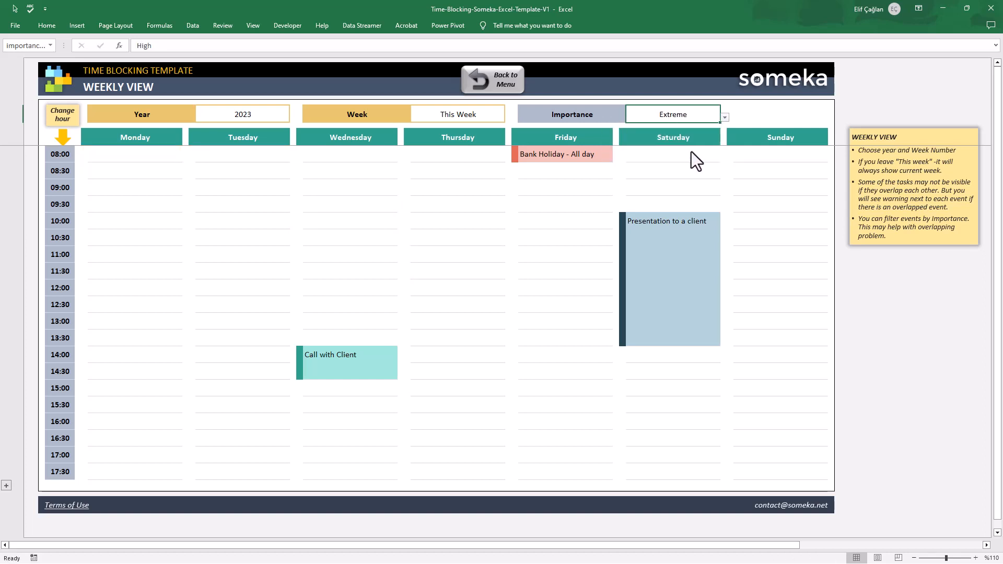
pyautogui.click(724, 116)
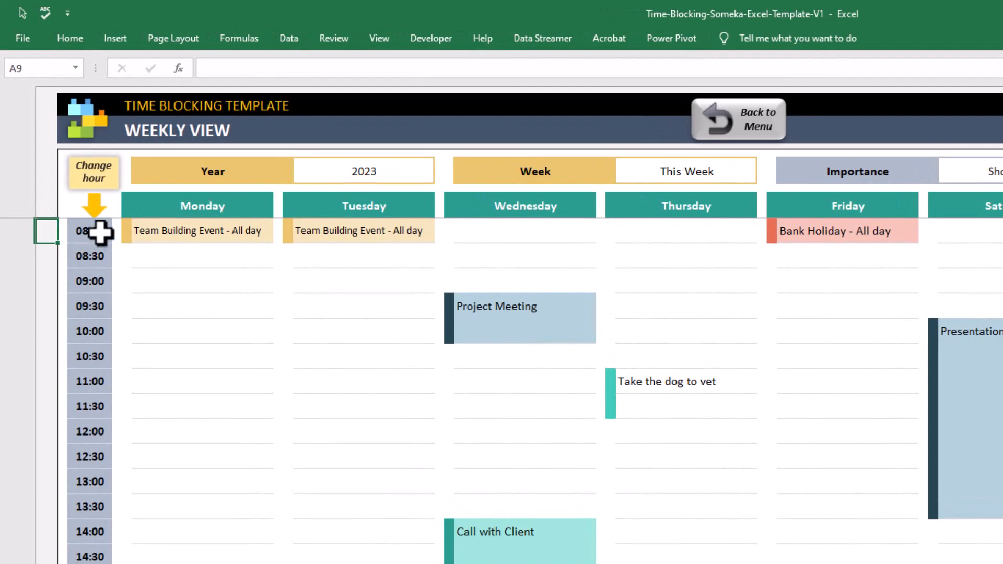
# Change the weekly calendar's starting hour from 08:00 to 10:00.
pyautogui.click(88, 231)
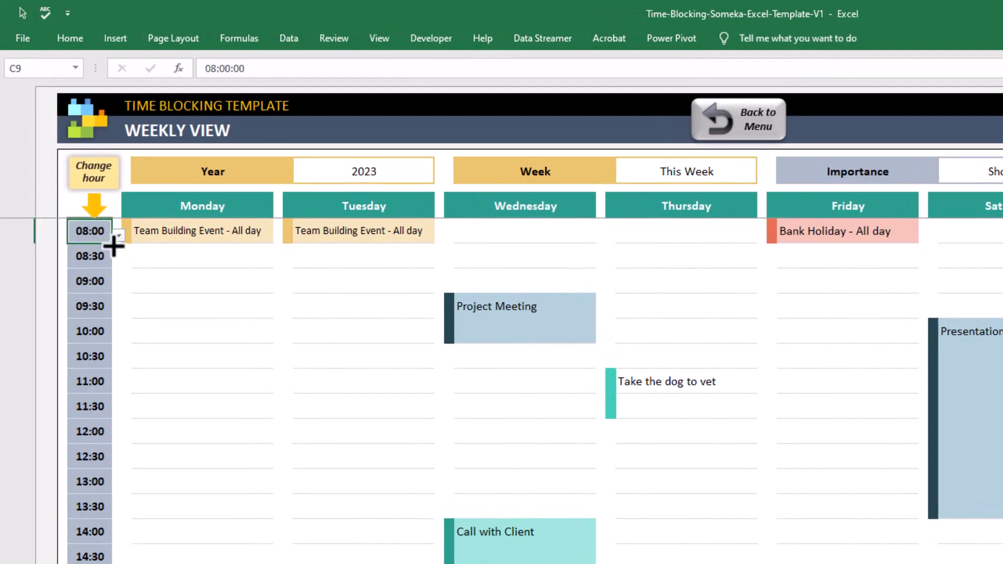
pyautogui.click(119, 231)
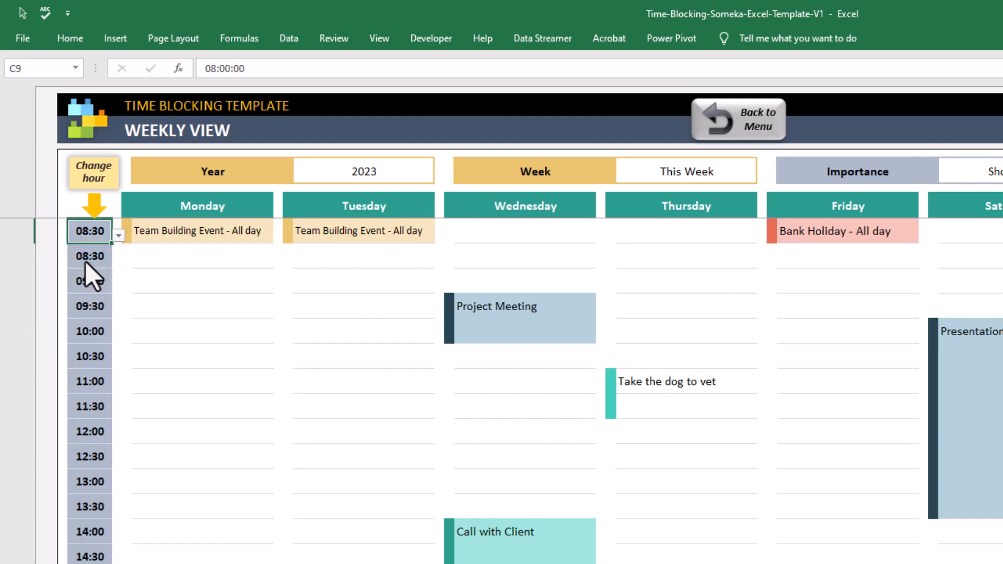
pyautogui.click(119, 233)
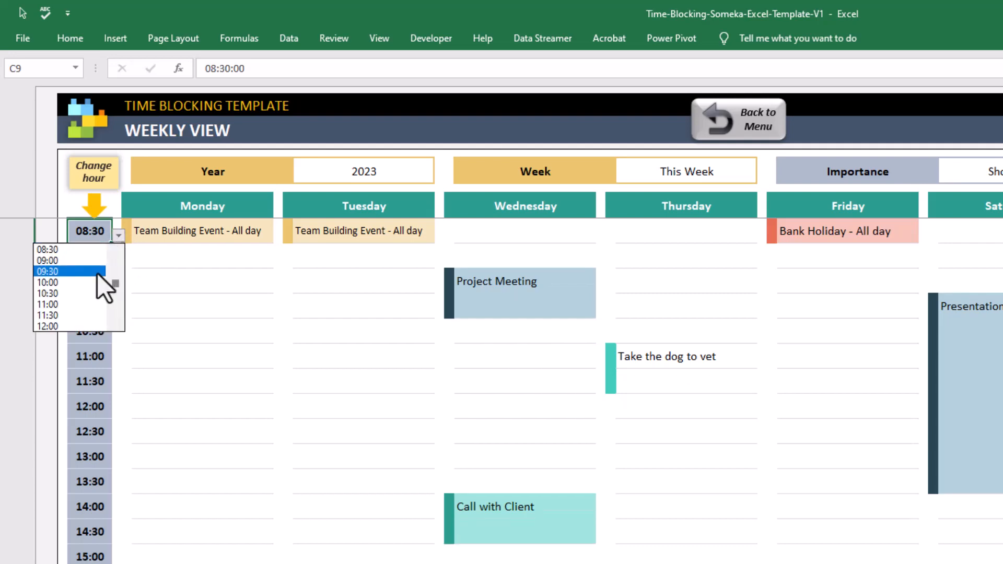
pyautogui.click(47, 270)
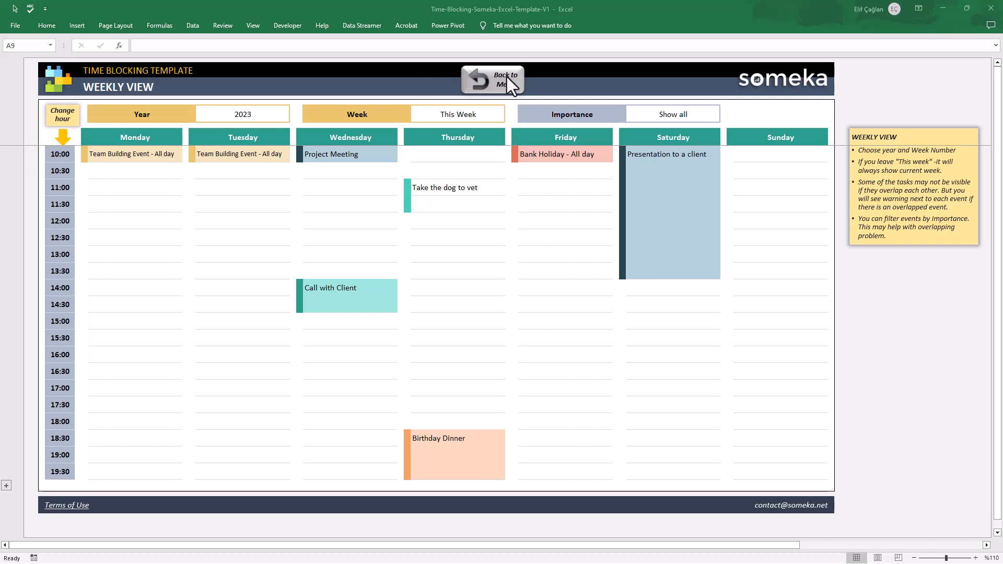
# Open the Monthly View from the dashboard with September selected as the month.
pyautogui.click(493, 79)
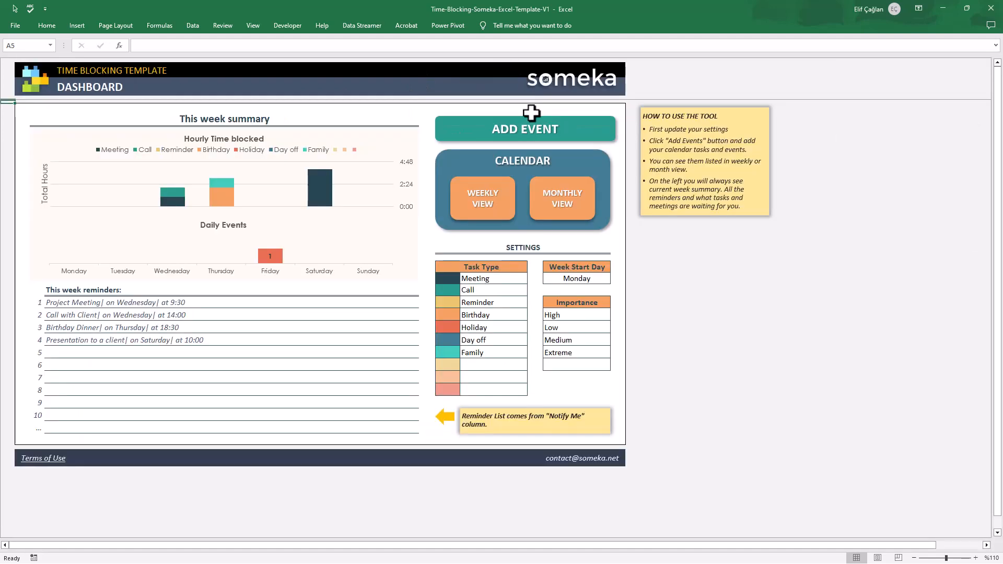
pyautogui.click(562, 198)
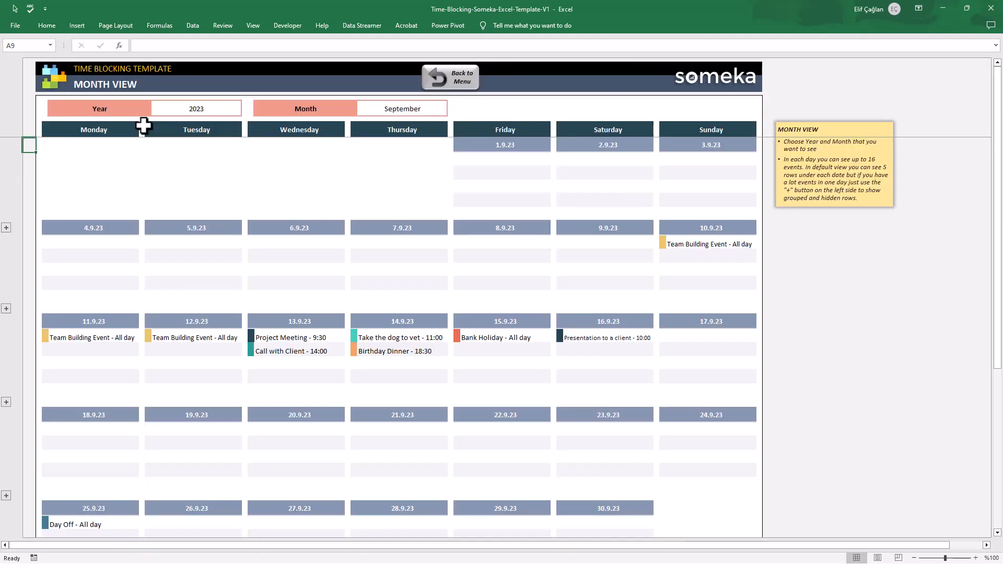
pyautogui.click(402, 109)
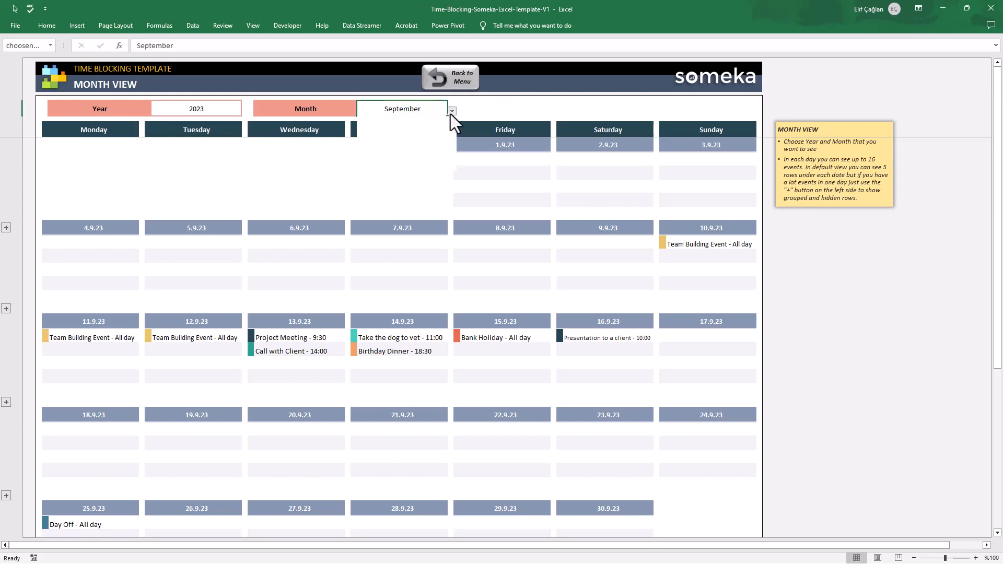
pyautogui.click(451, 111)
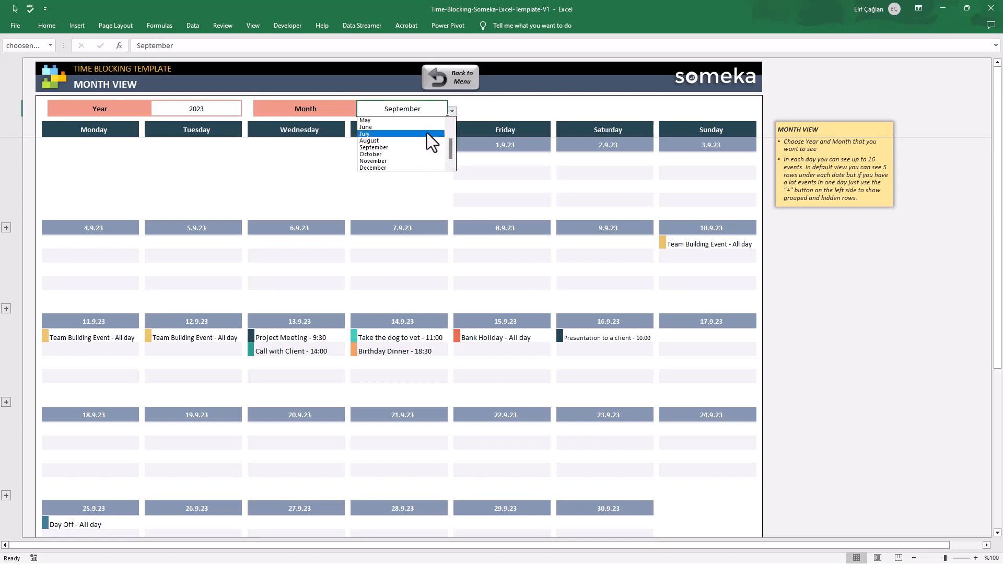
pyautogui.click(365, 120)
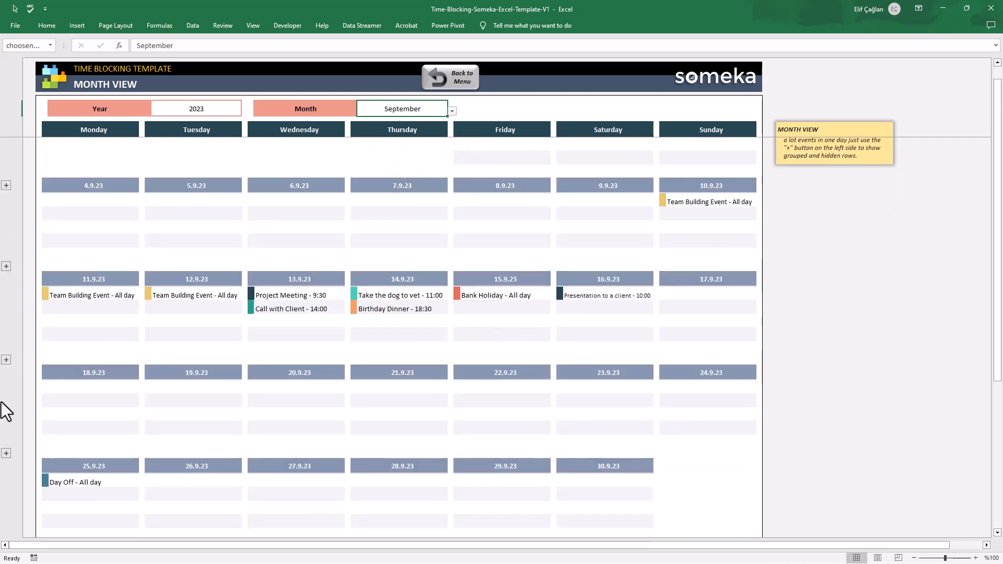
pyautogui.click(5, 360)
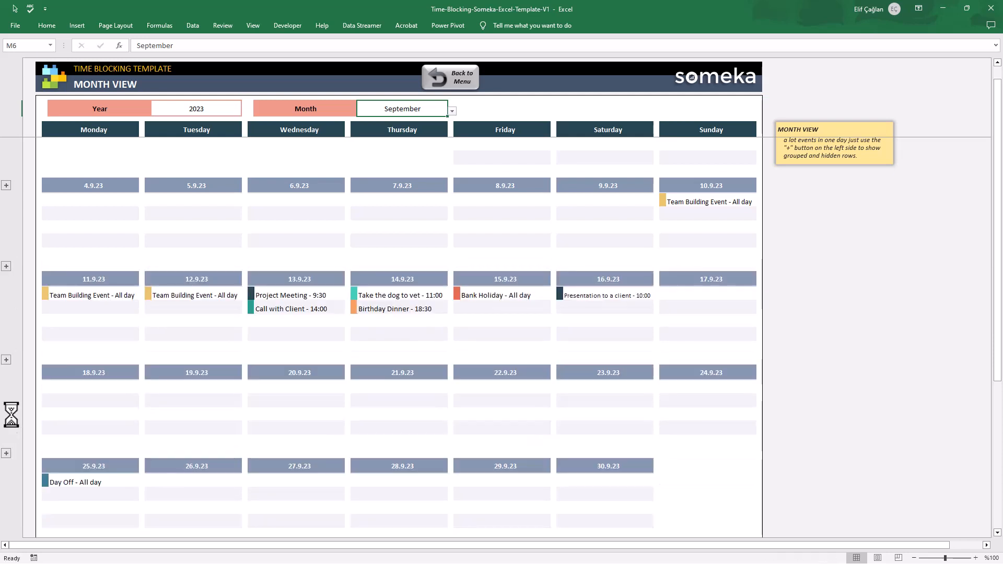
# Print the monthly calendar with Ctrl+P, then go back to the dashboard.
pyautogui.press('ctrl+p')
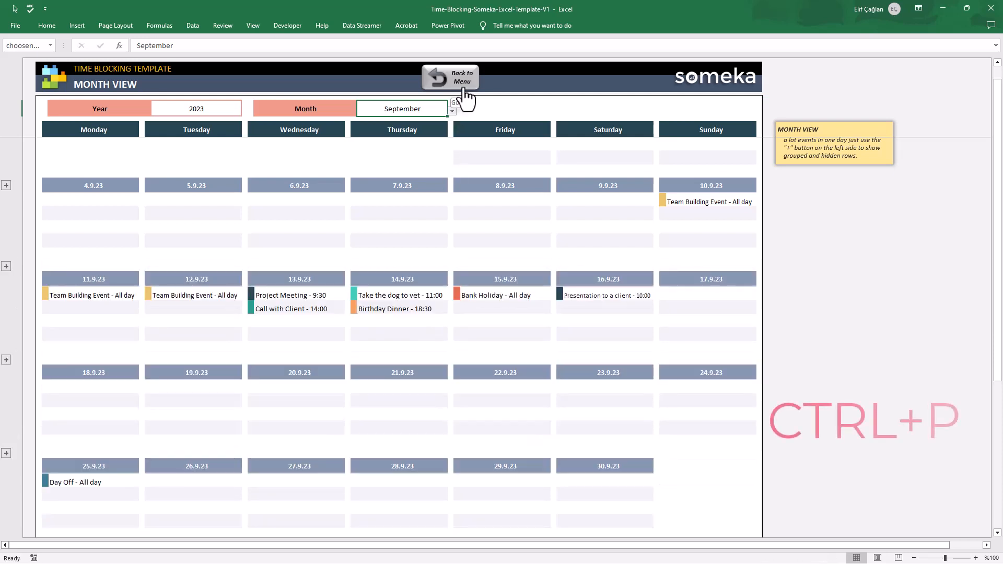
pyautogui.press('ctrl+p')
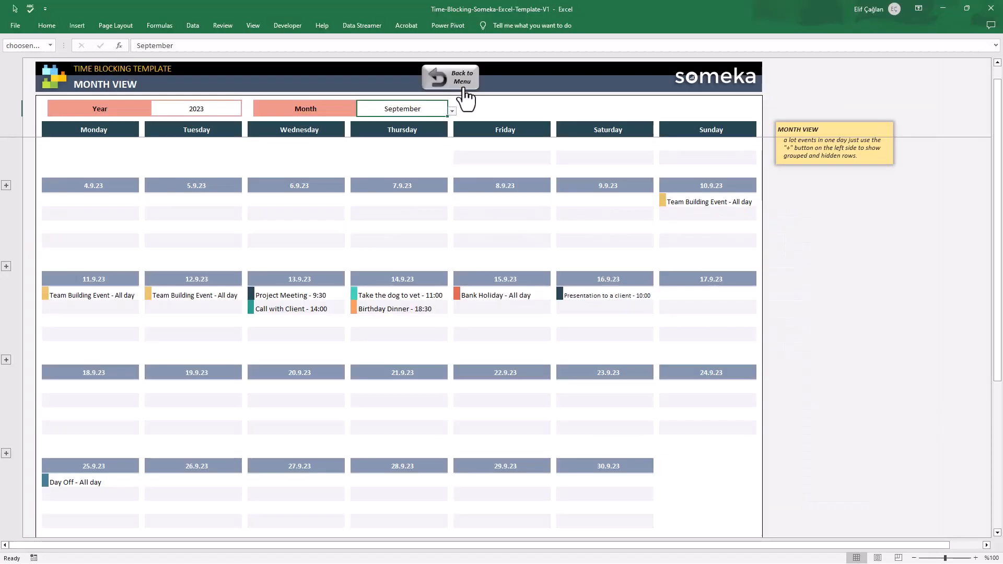
pyautogui.click(450, 77)
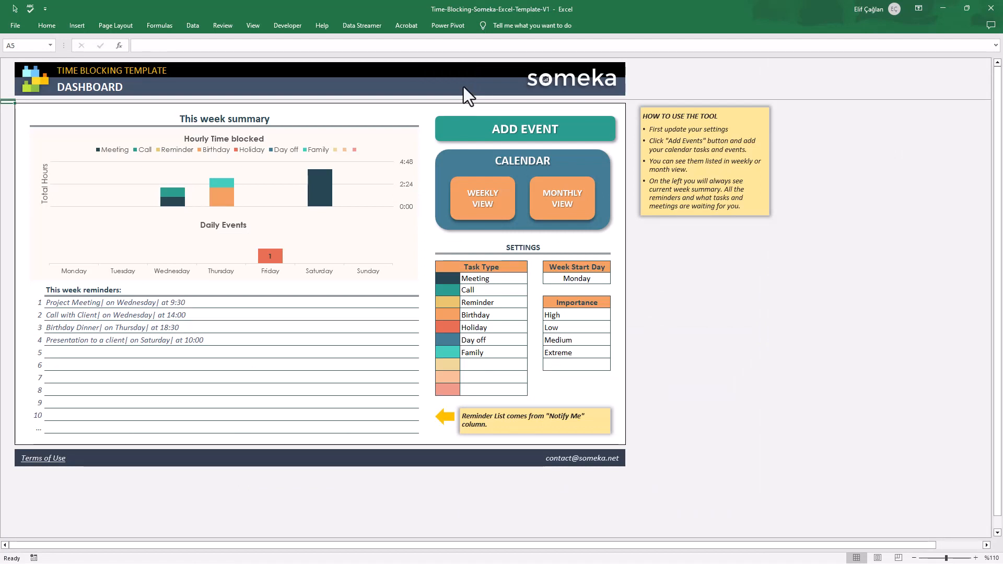